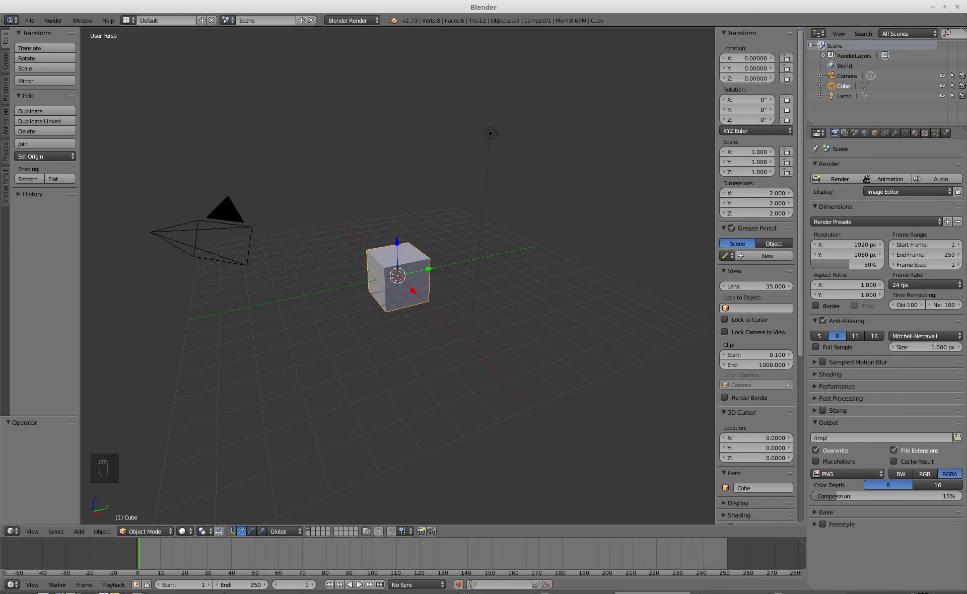
mouse_move(694, 137)
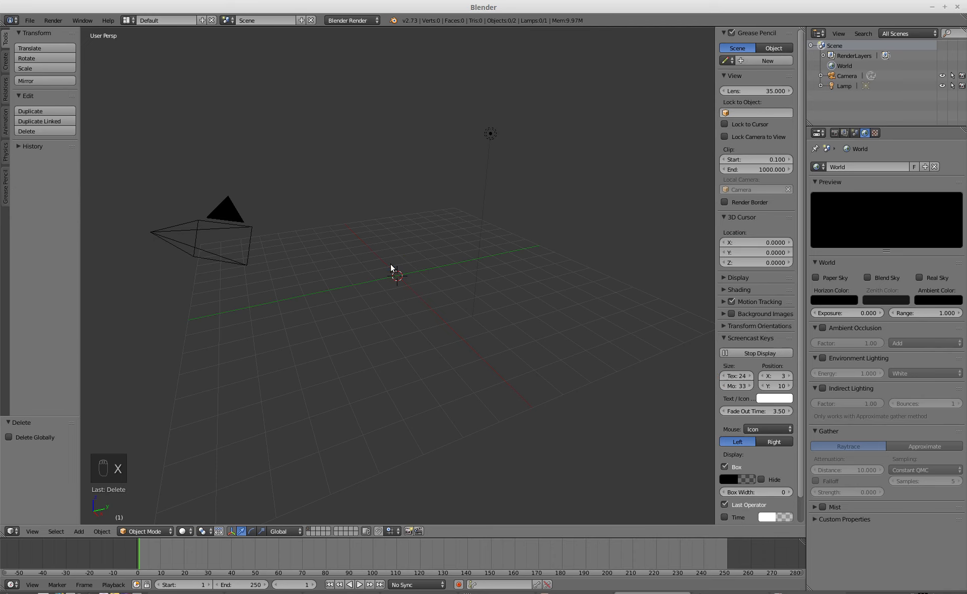
Add an icosphere mesh at the scene origin.
key(shift+a)
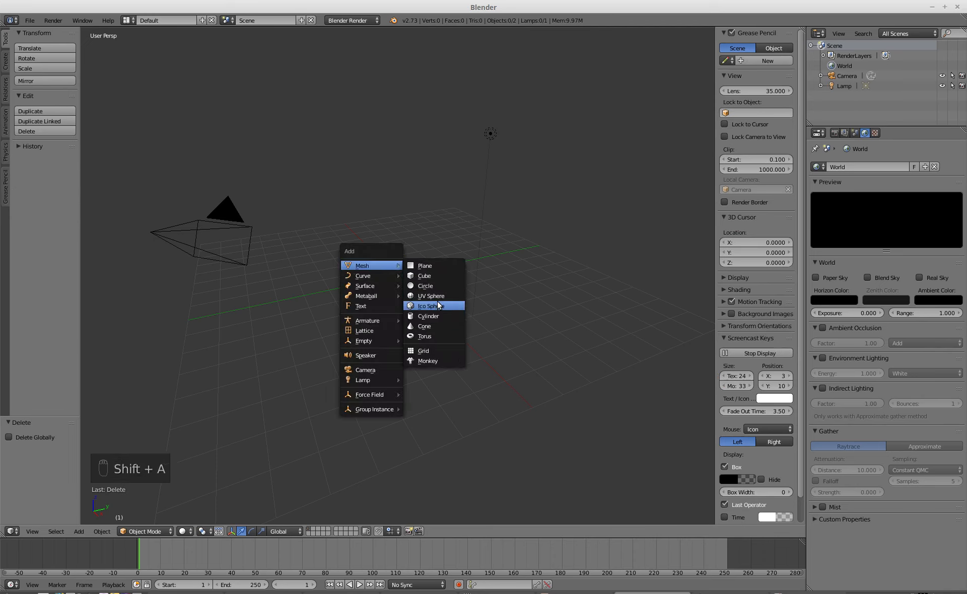
click(430, 306)
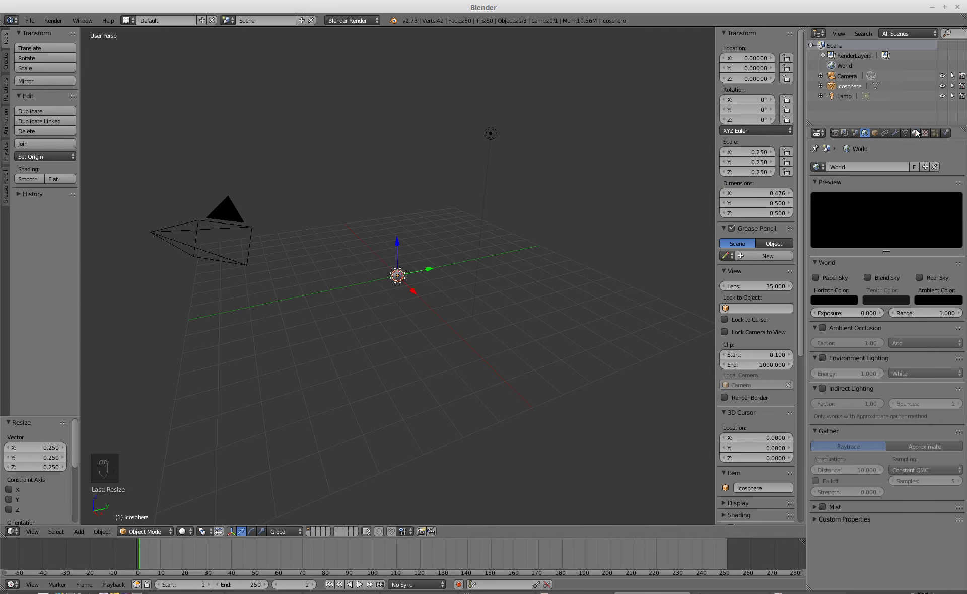
Create a new material on the icosphere with emit strength 100.
click(916, 132)
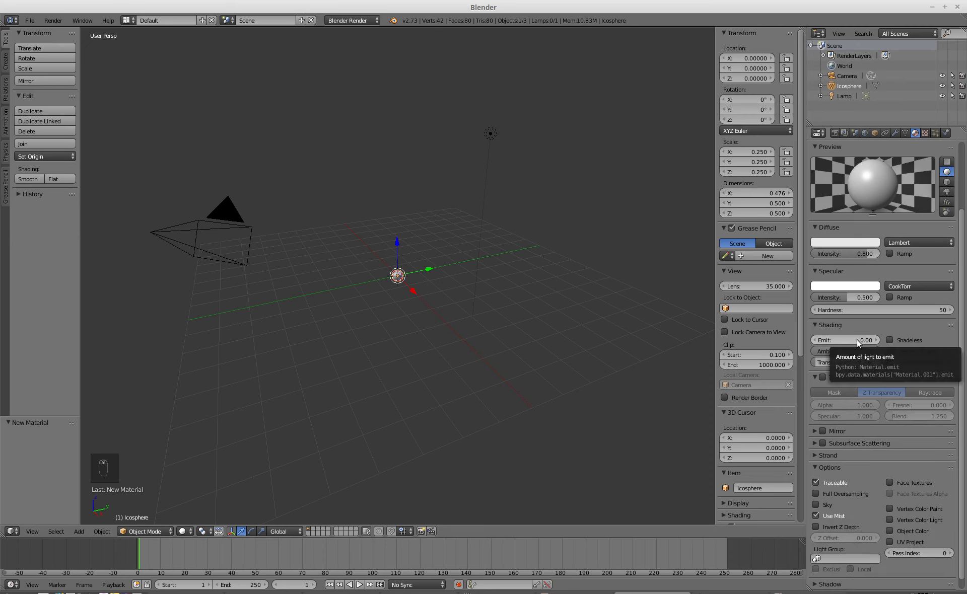
click(845, 339)
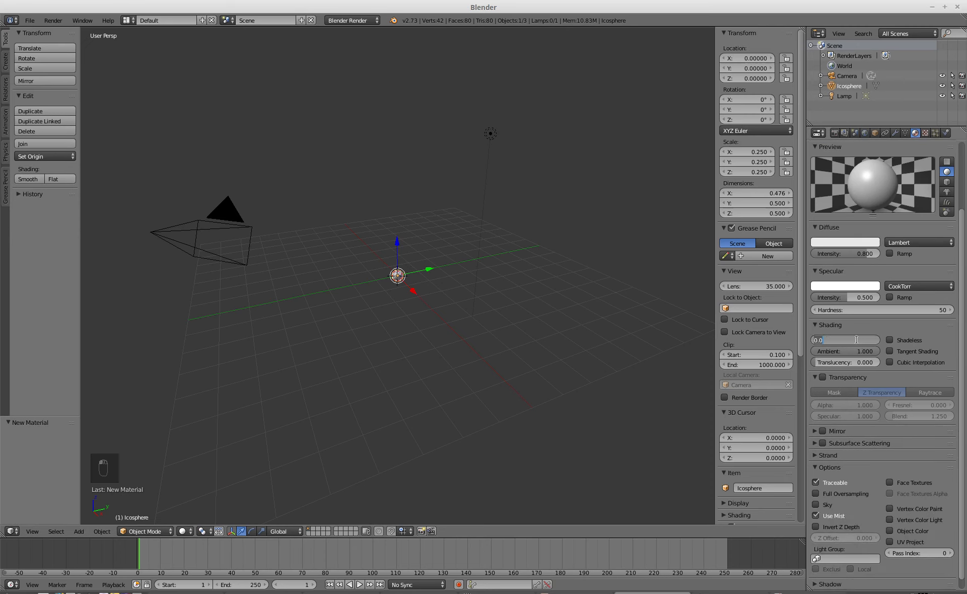
text(100)
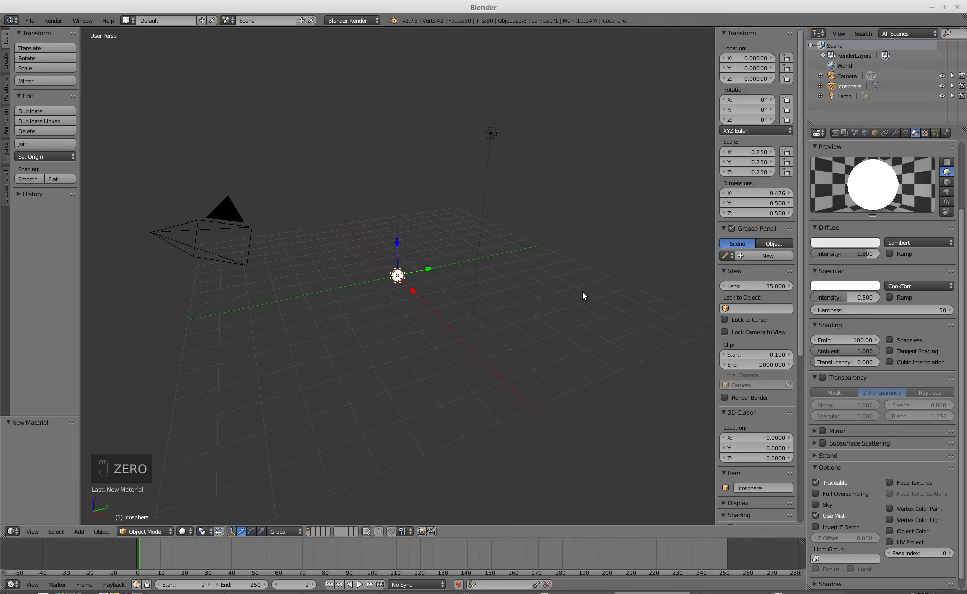
Render the frame with F12 to see the glowing white dot.
key(F12)
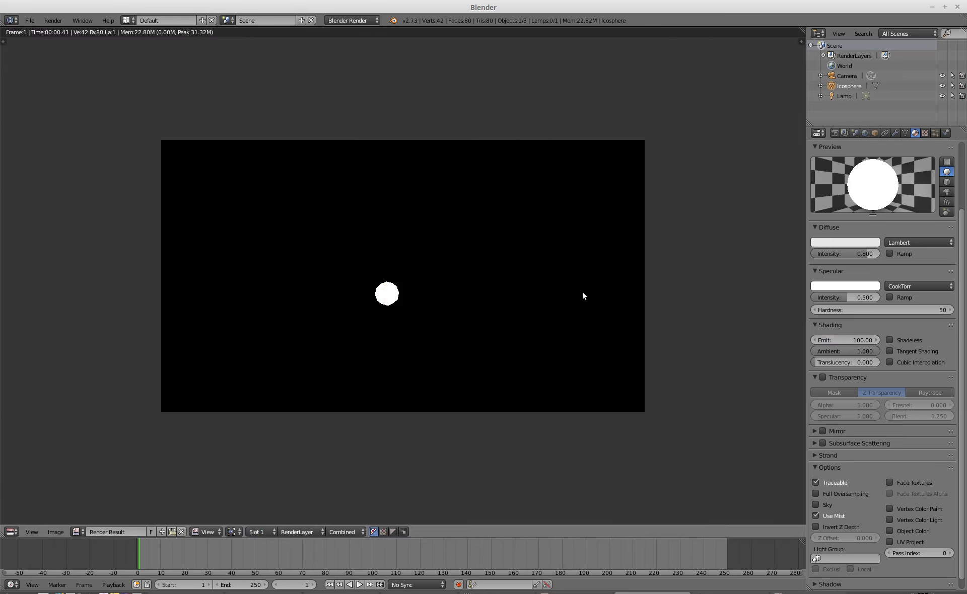
mouse_move(805, 239)
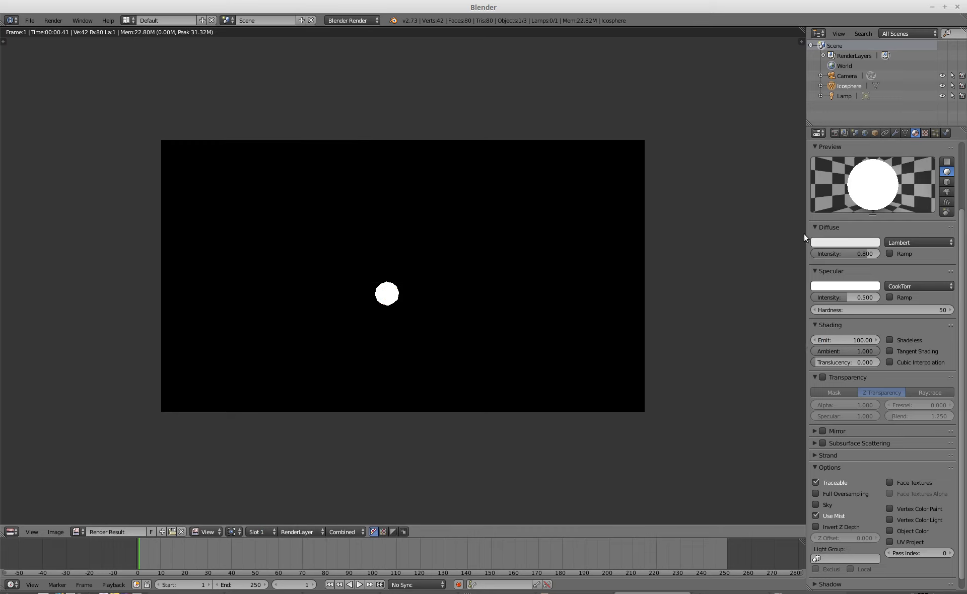
mouse_move(806, 233)
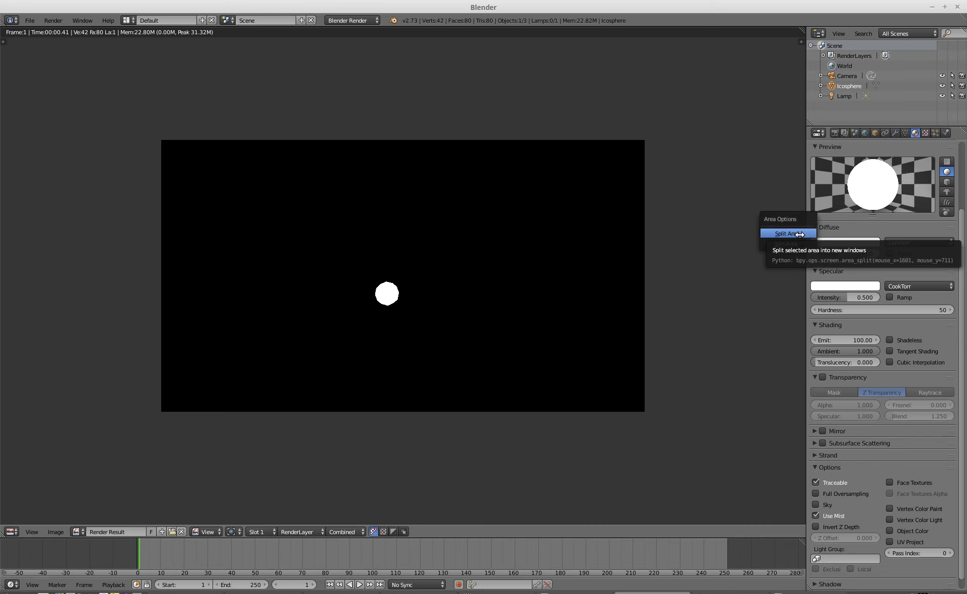
Split the render area into a Node Editor showing compositing with Use Nodes enabled.
click(785, 233)
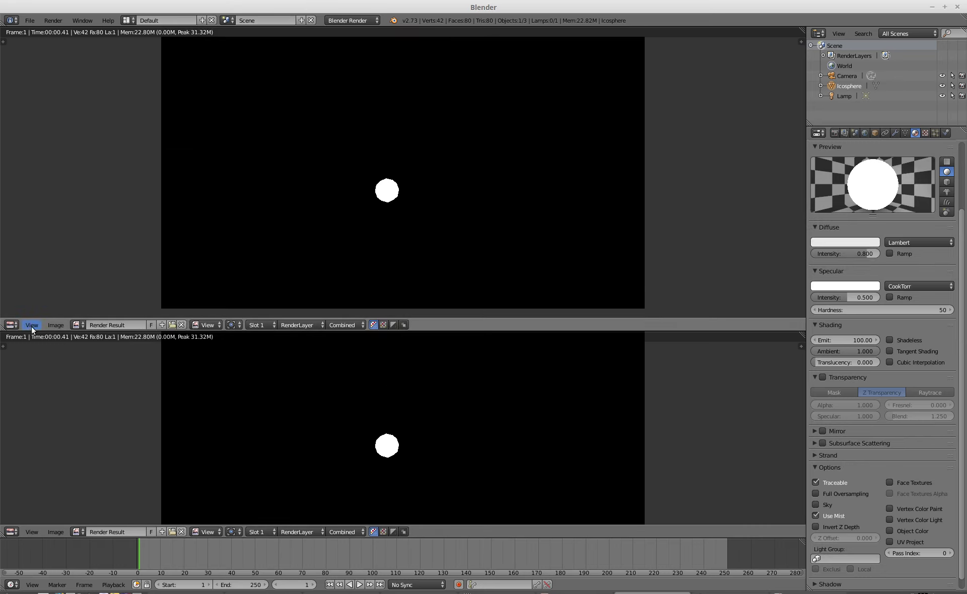
click(11, 325)
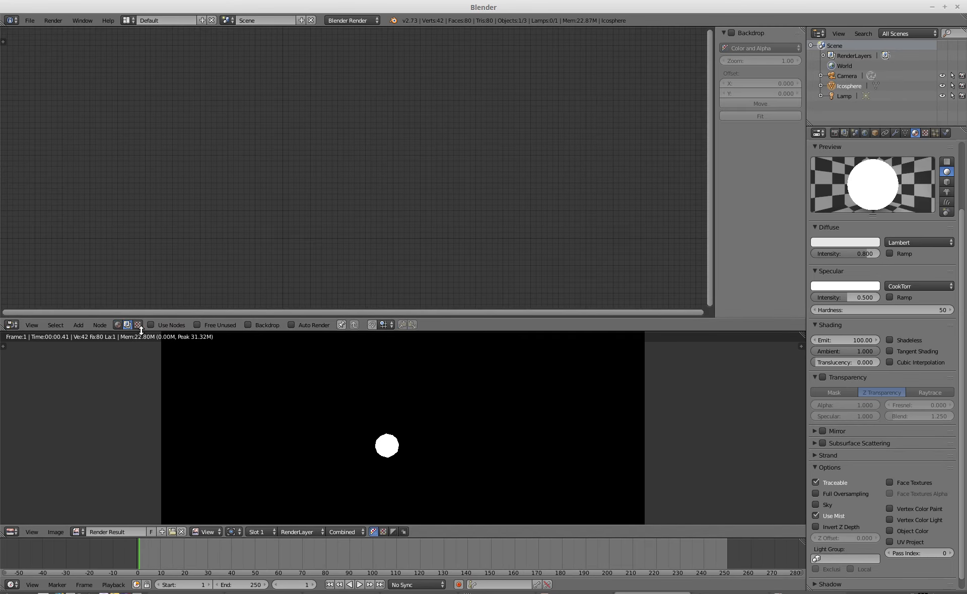
click(151, 324)
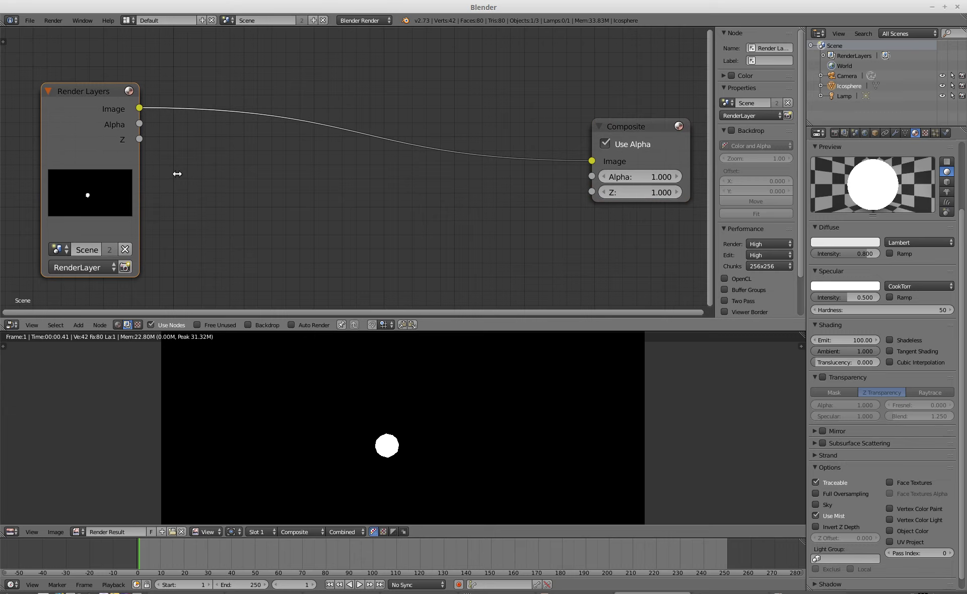
mouse_move(290, 132)
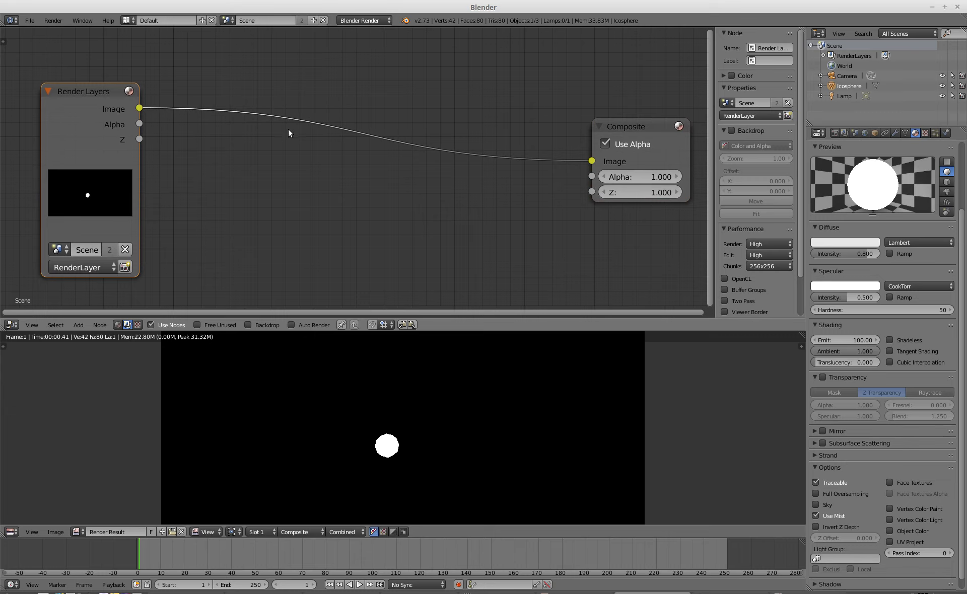
Add a streaks Glare node onto the Render Layers–Composite link.
click(78, 328)
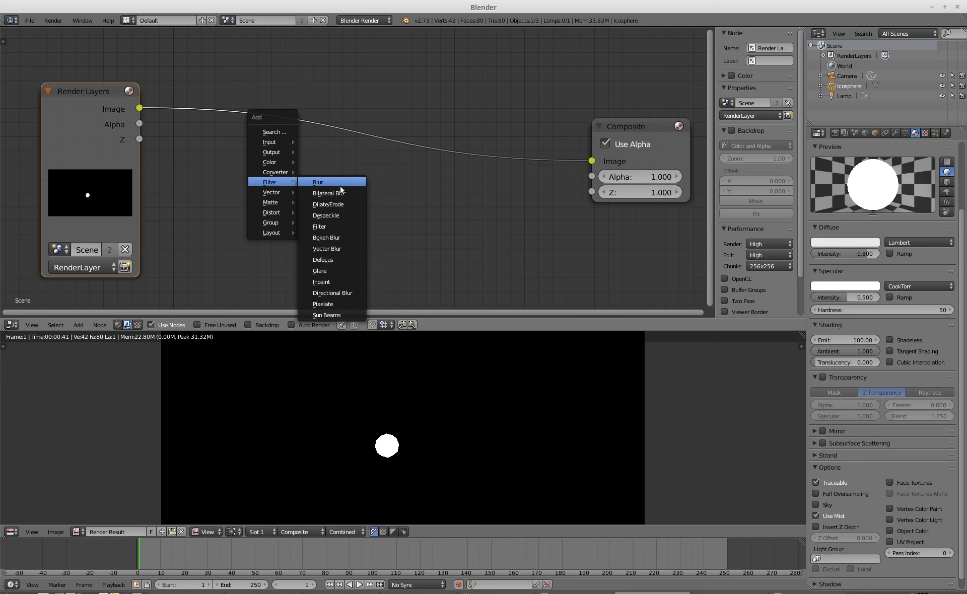
click(319, 271)
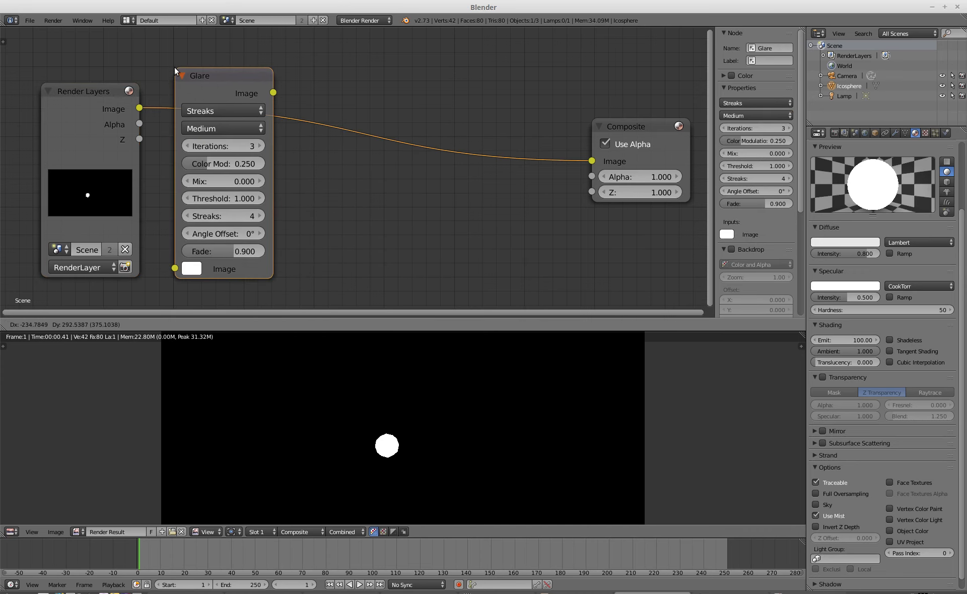
drag(199, 75, 217, 78)
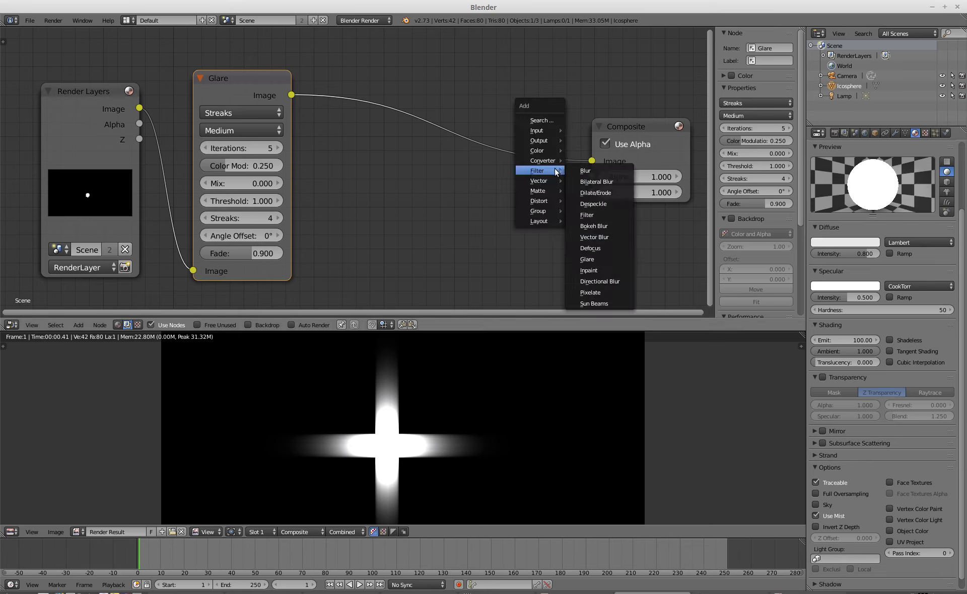
Set the Blur node's X and Y size to 20.
click(584, 170)
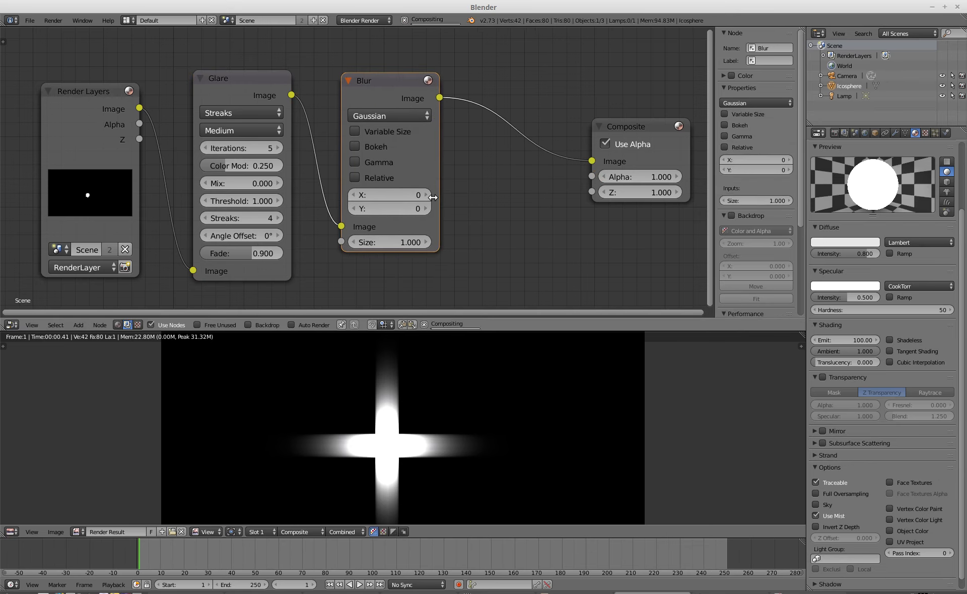
click(388, 195)
text(20)
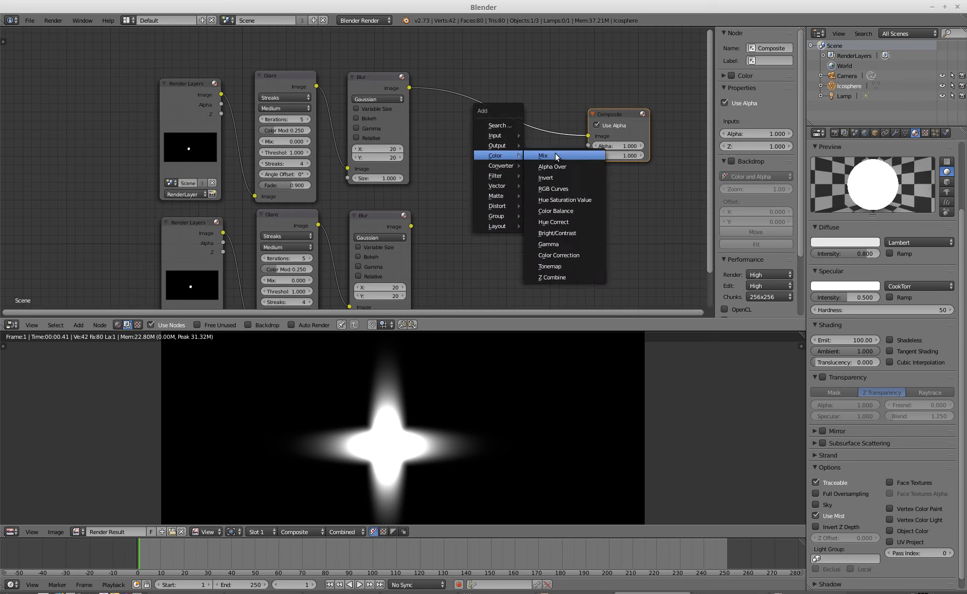
Add a Mix node after the duplicated Blur and choose its blend mode.
click(543, 155)
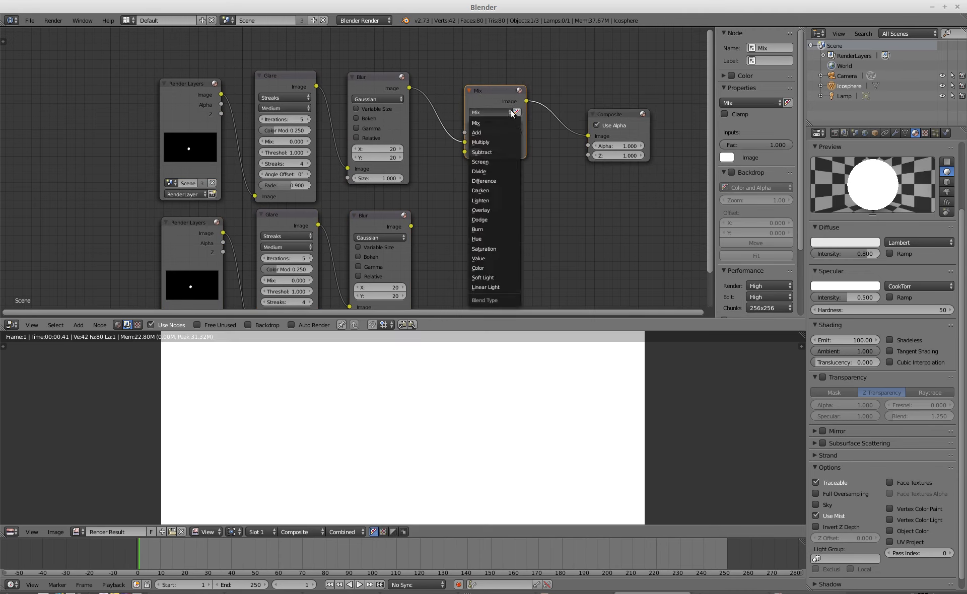
click(477, 132)
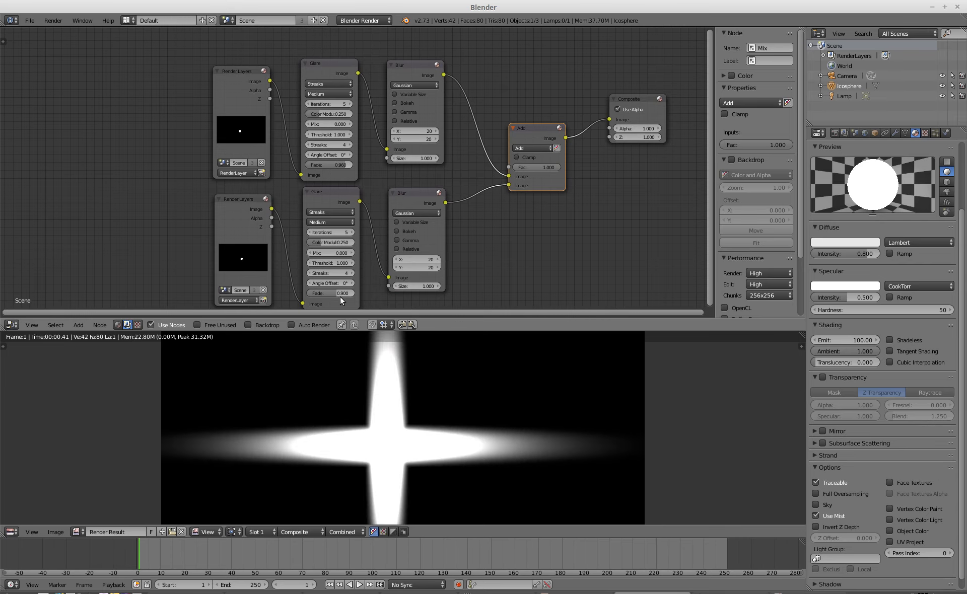
Set the second Glare node's angle offset to 45° for an eight-pointed star.
click(330, 293)
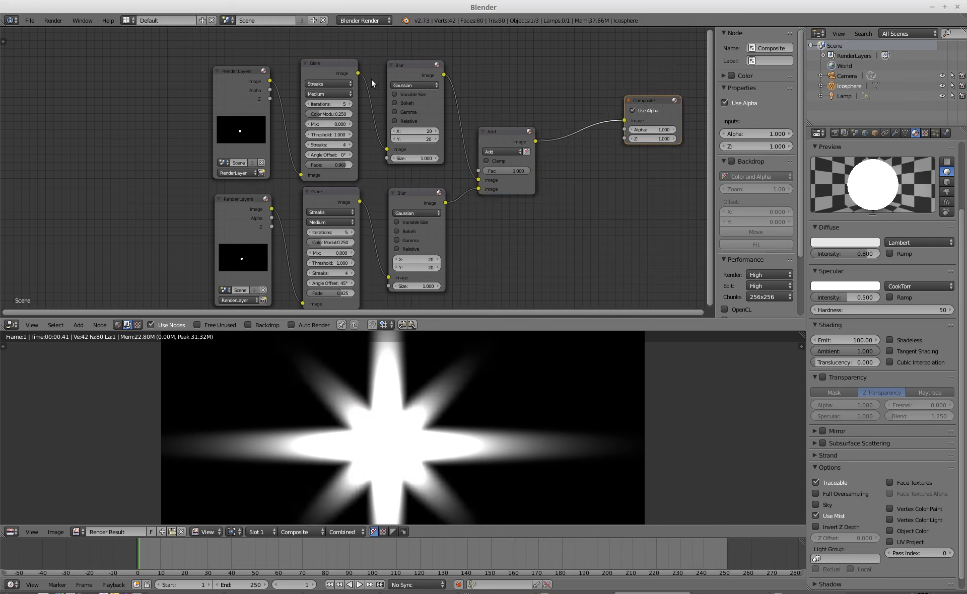
Place a Glare copy before Composite set to Ghosts, 3 iterations, mix -0.900.
click(329, 63)
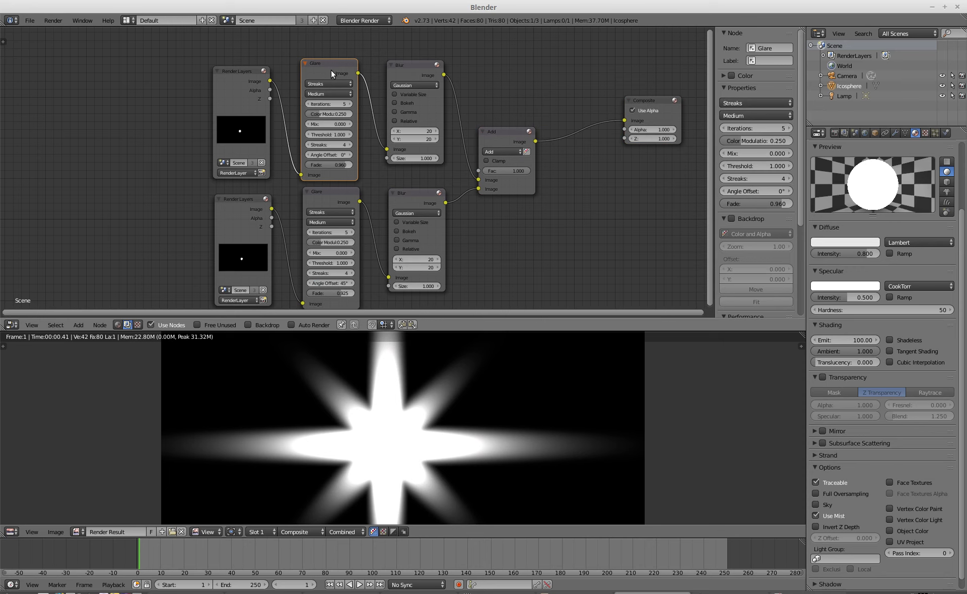
drag(330, 63, 580, 134)
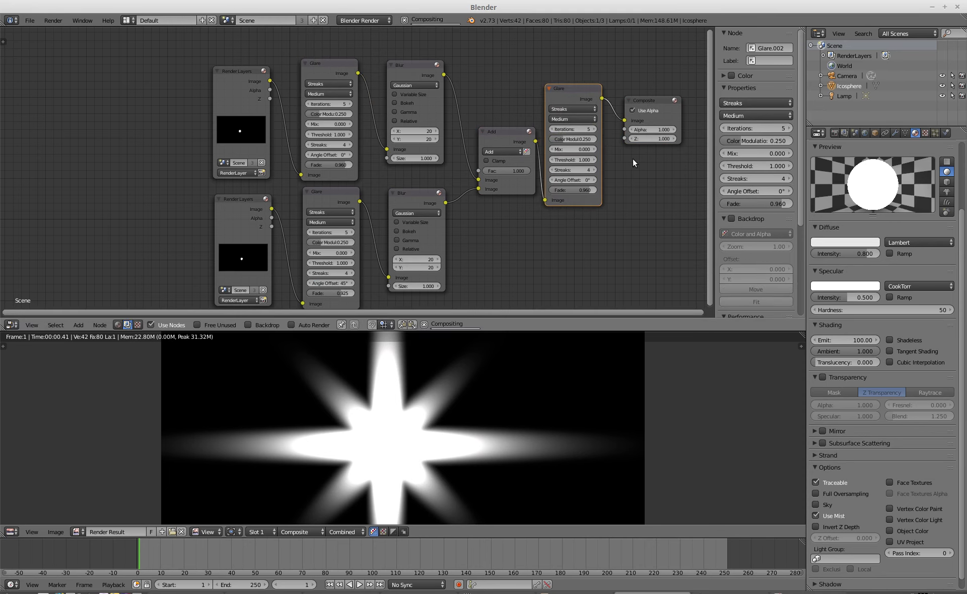
click(571, 98)
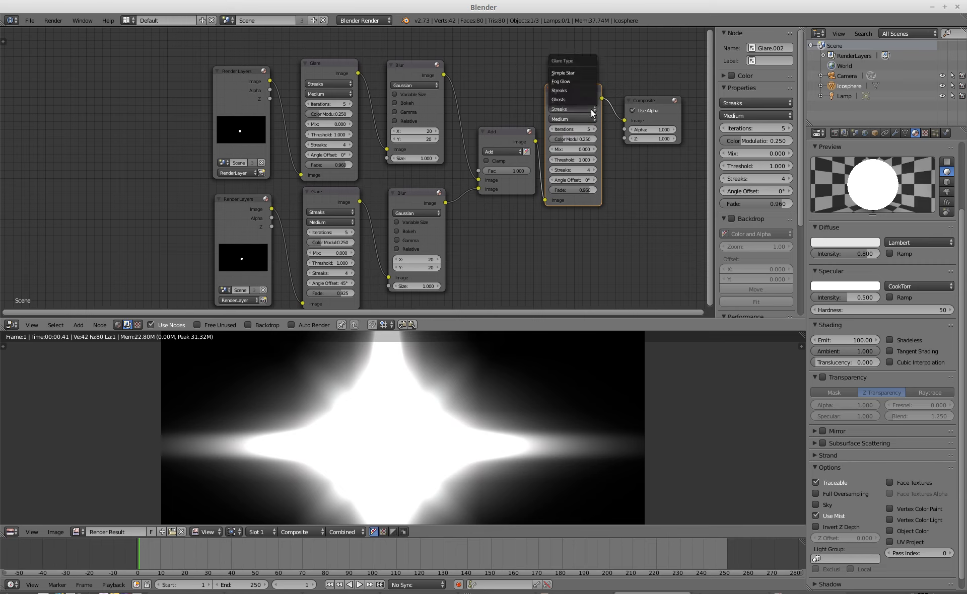
click(557, 99)
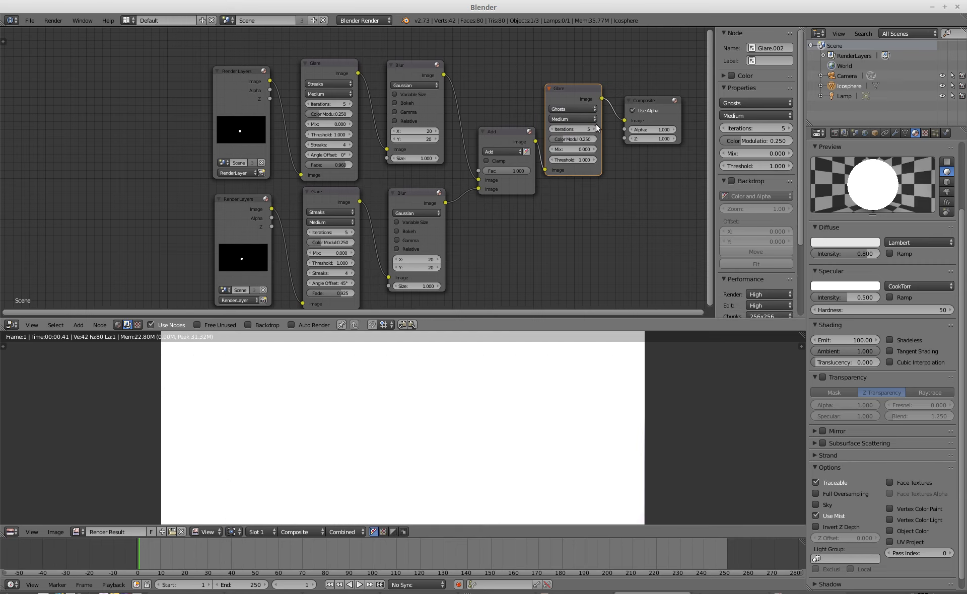
click(571, 129)
text(3)
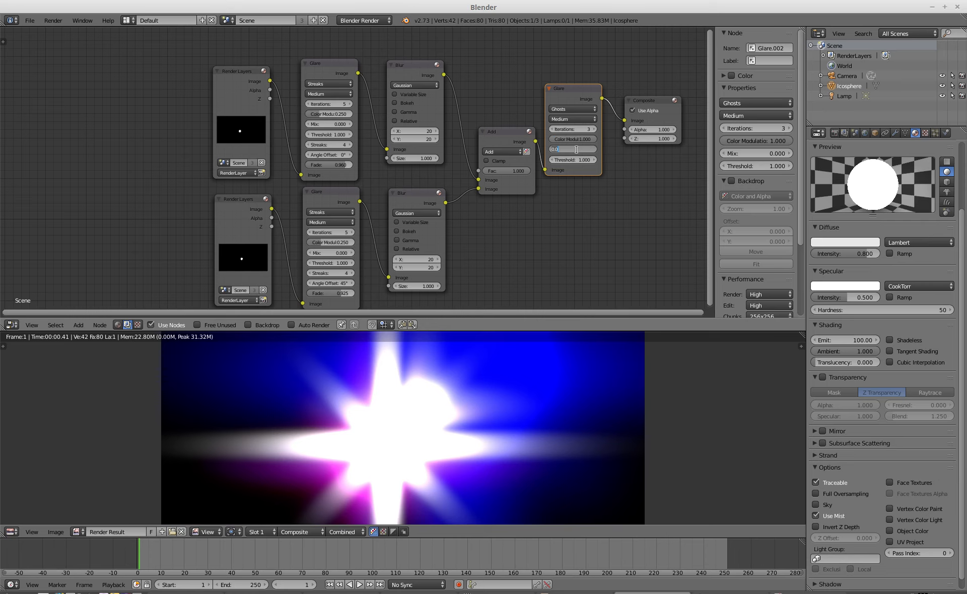
text(-0.900)
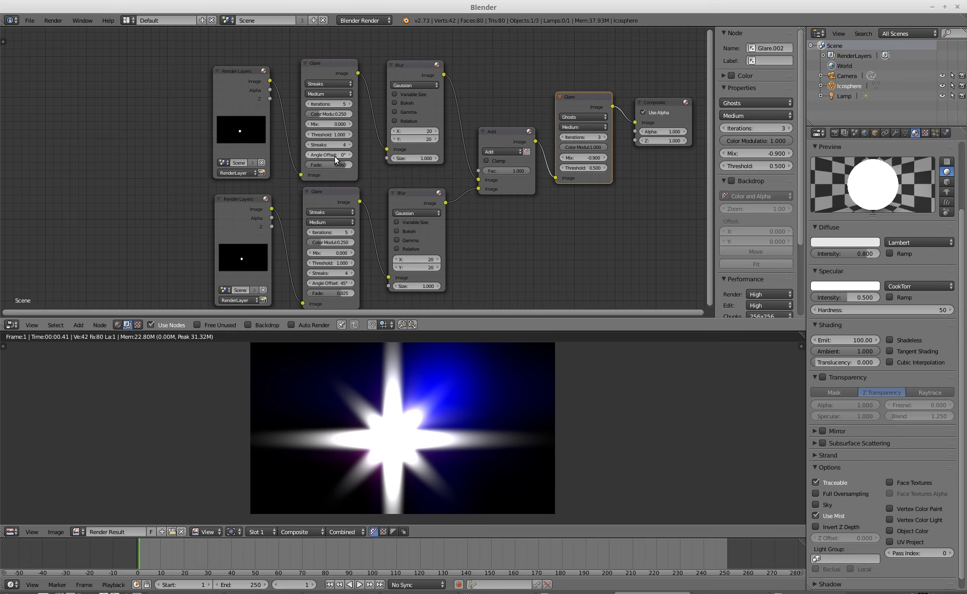
mouse_move(329, 154)
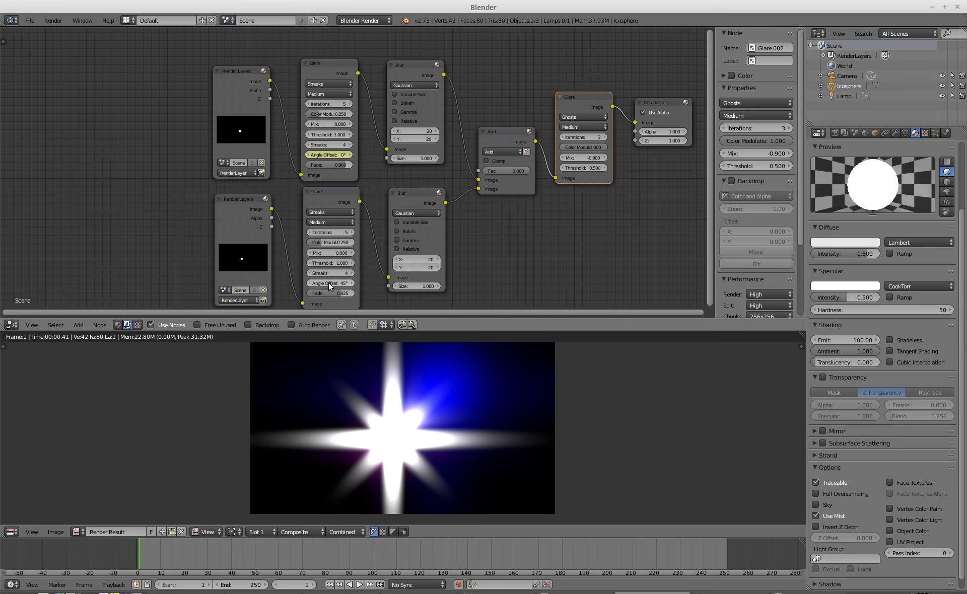
Keyframe the glare angle offsets and scrub the timeline to preview rotation.
click(330, 283)
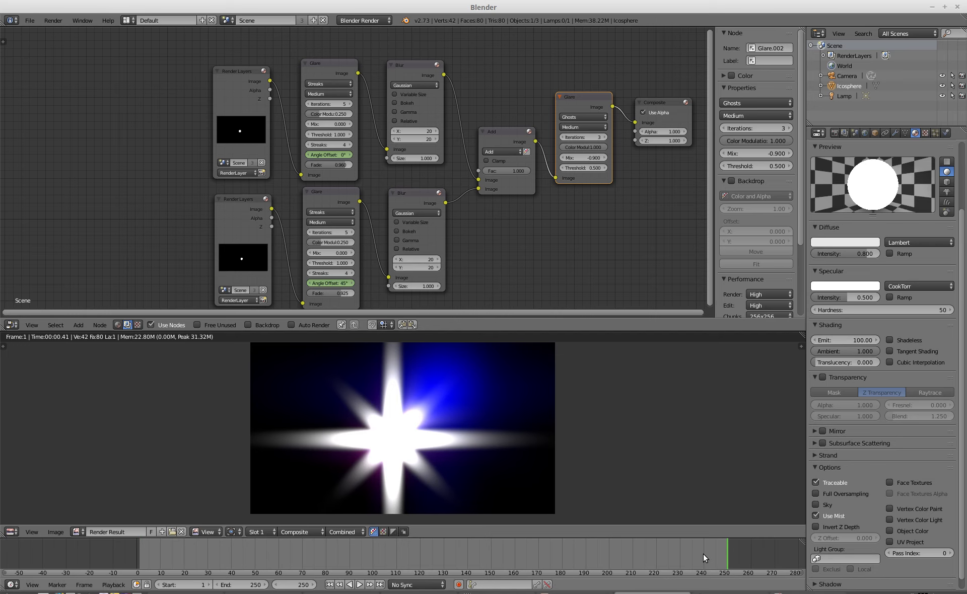
mouse_move(328, 154)
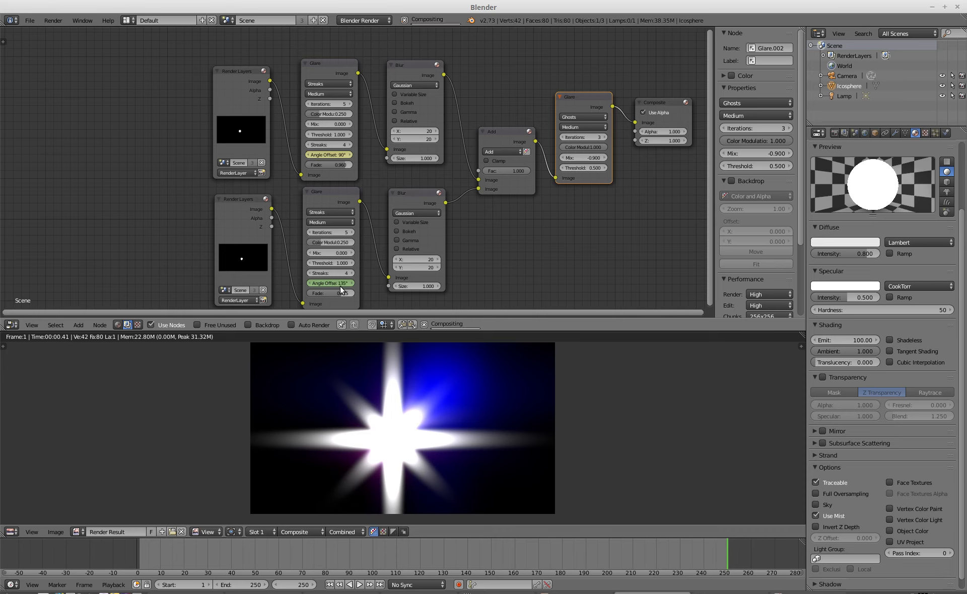
mouse_move(330, 283)
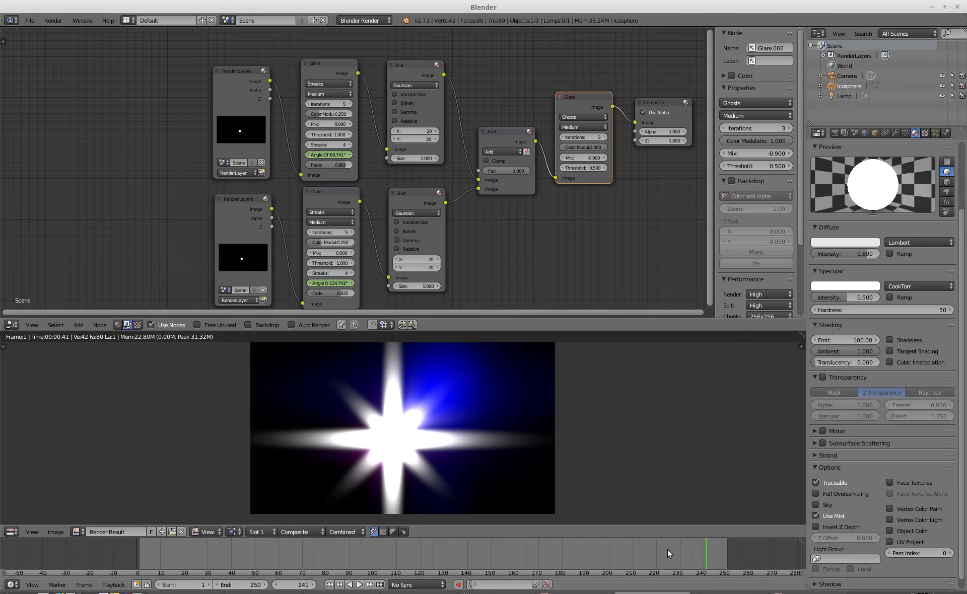
click(605, 553)
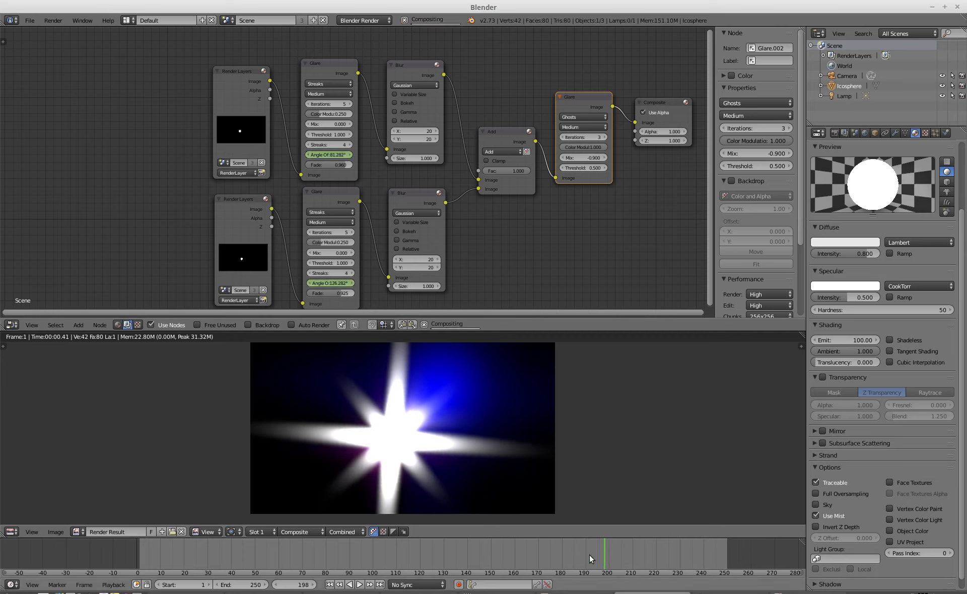